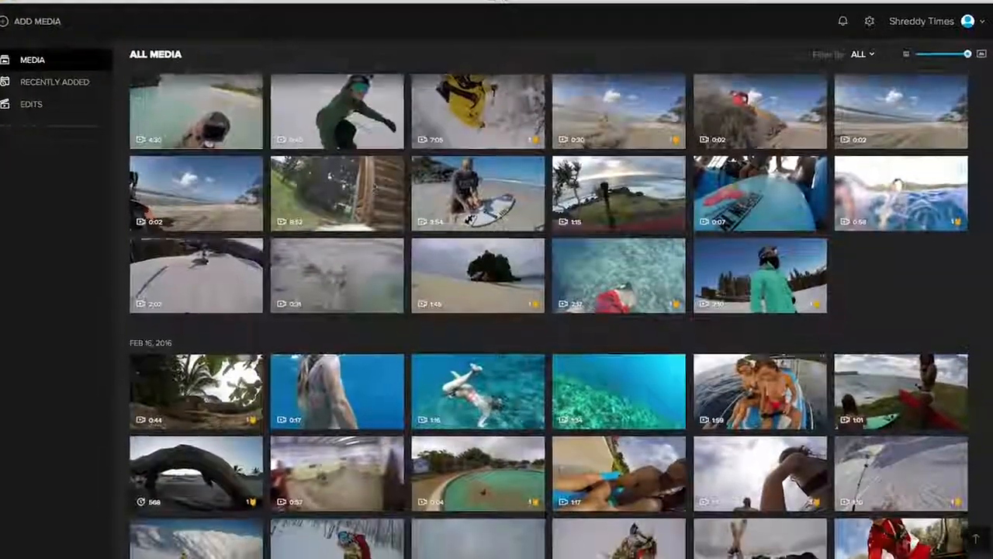
- Show the Applications folder in Finder with the GoPro app listed
click(64, 82)
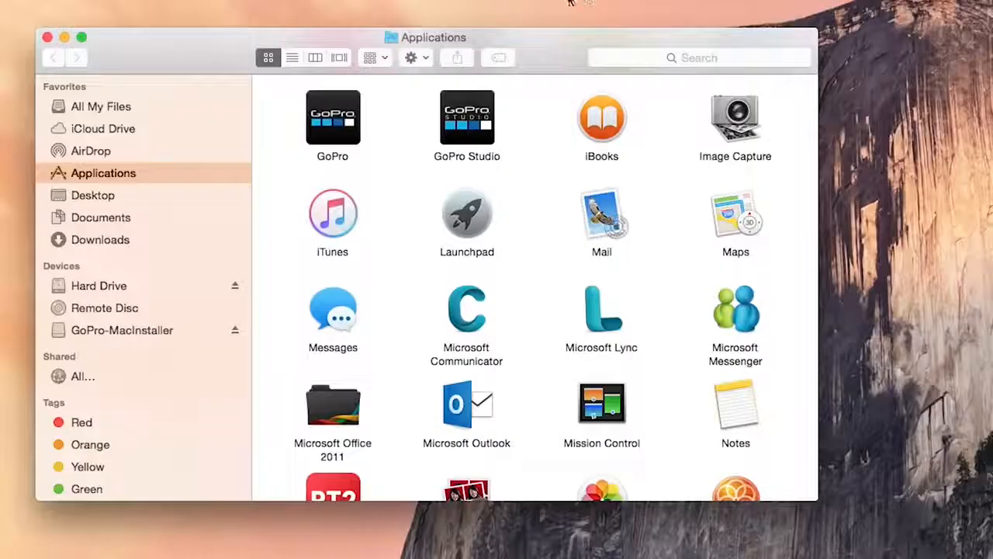
- Launch the GoPro app from Applications to reach its welcome screen
double_click(332, 117)
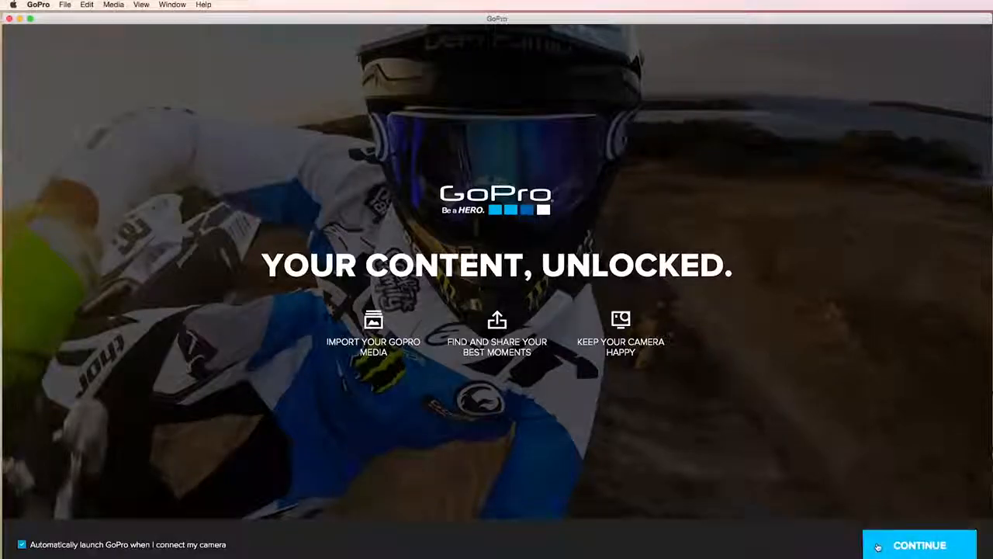
- Pass the welcome screen, opt in to email news, and accept the terms of service
click(919, 546)
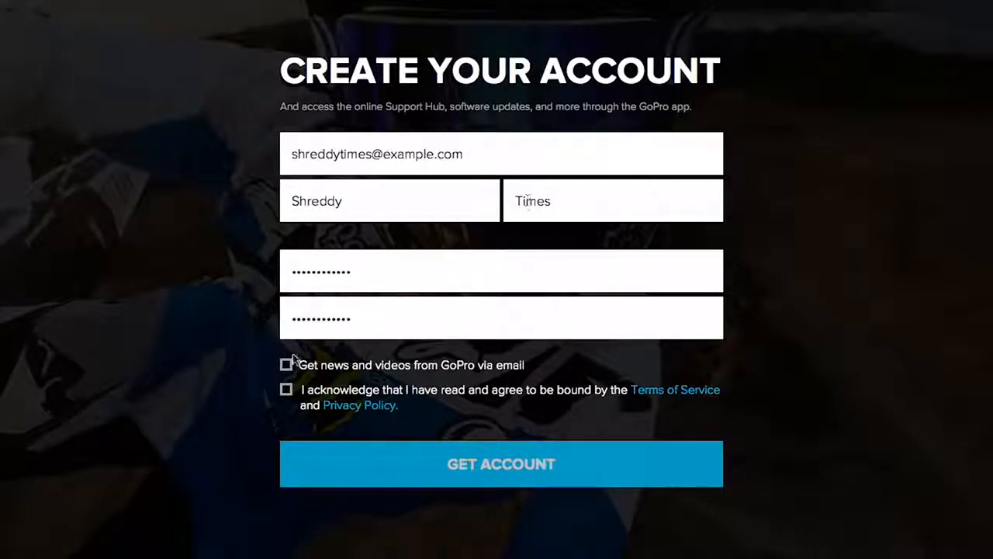
click(286, 390)
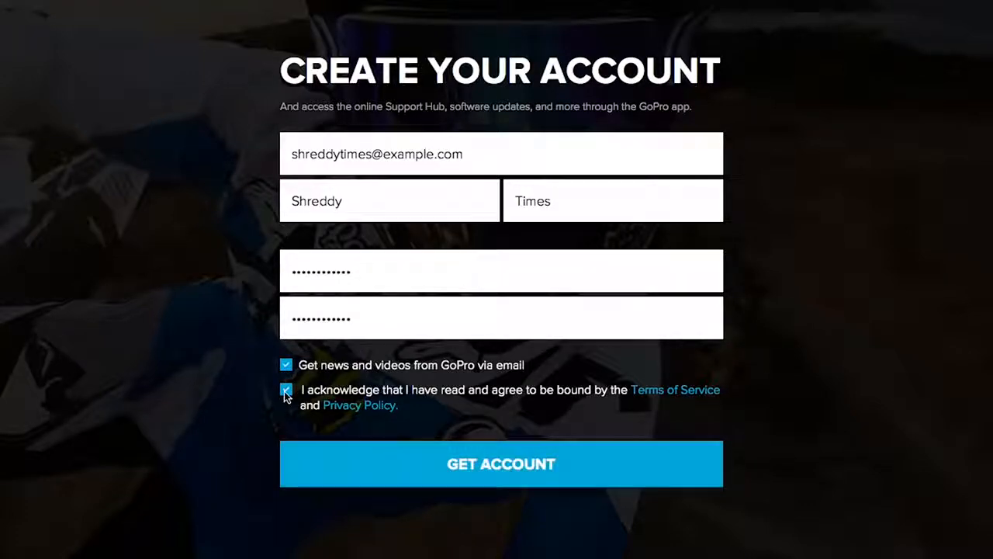
click(501, 464)
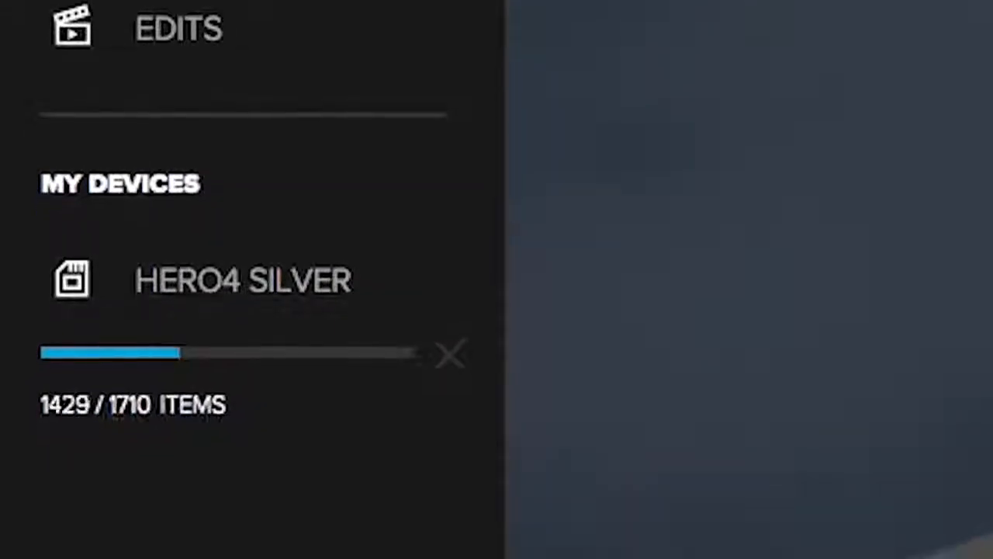
- Enable deleting camera files after import and confirm with Delete
click(450, 354)
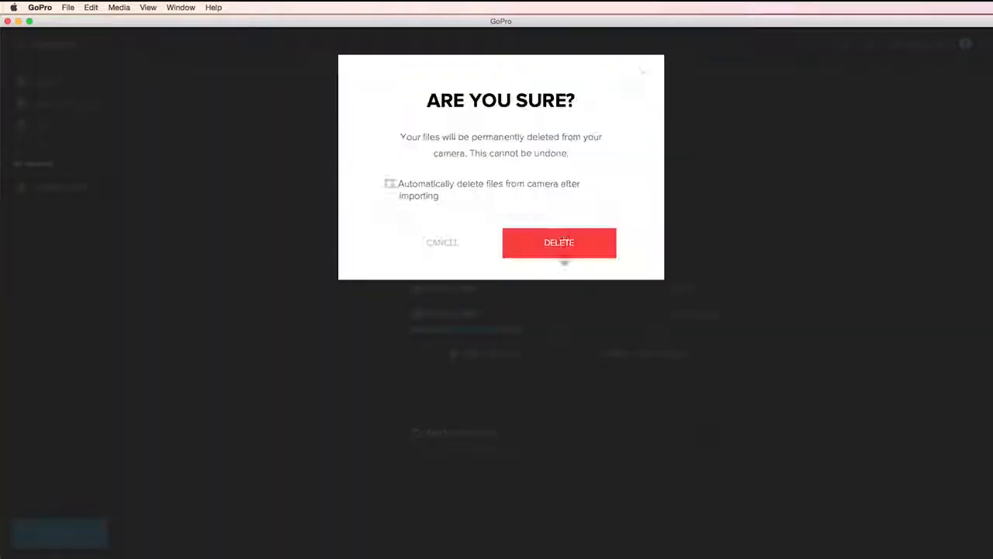
click(559, 242)
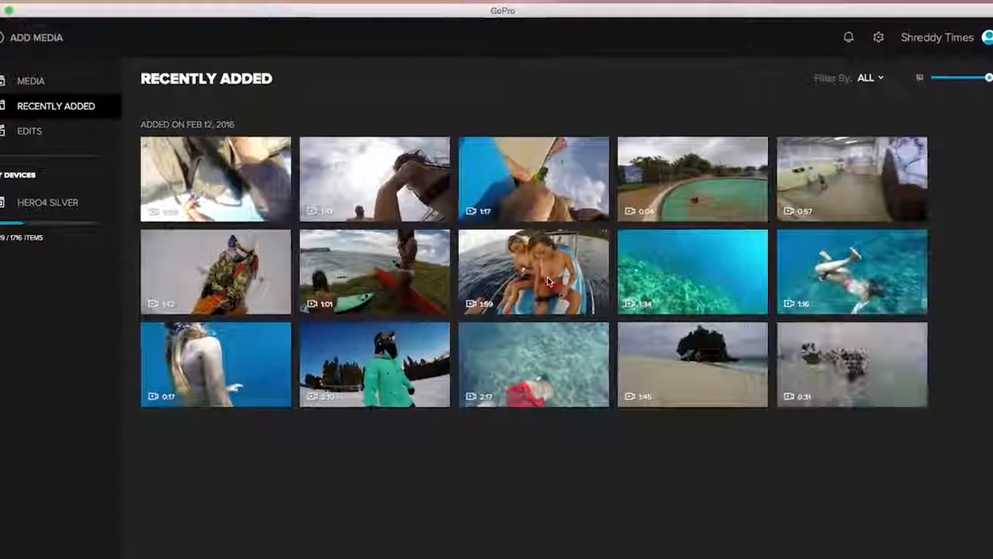
- Open the Feb 16, 2016 driftwood arch time-lapse in the player
scroll(down, 3)
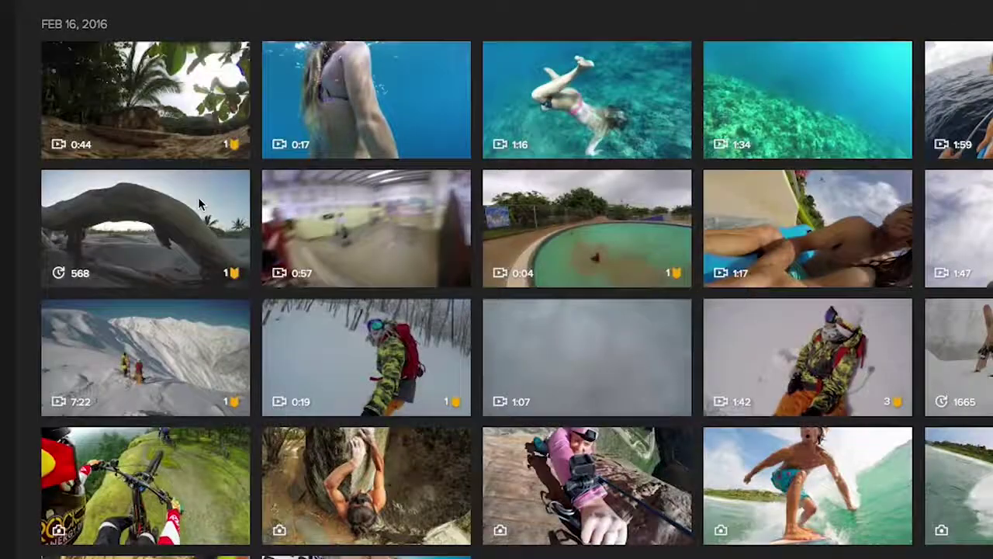
right_click(140, 225)
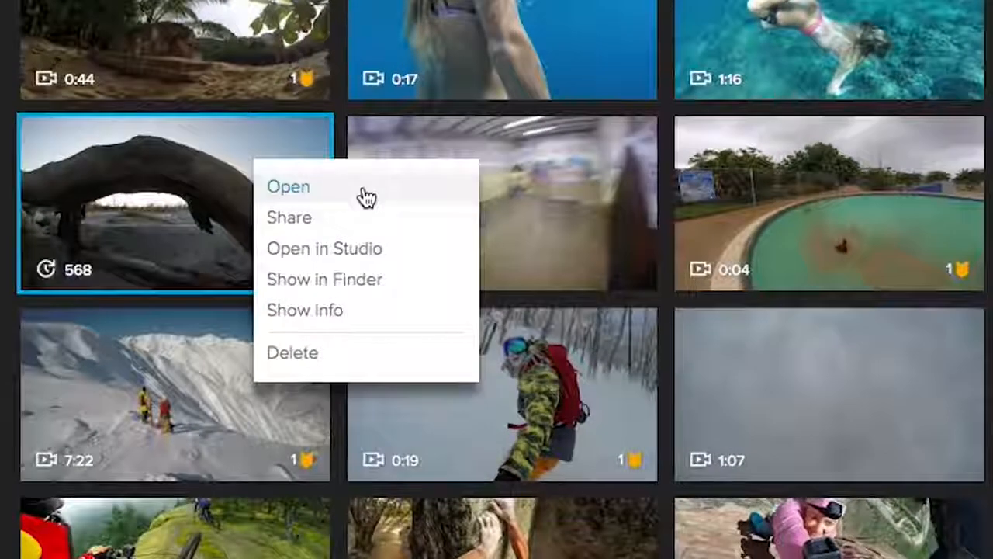
click(287, 186)
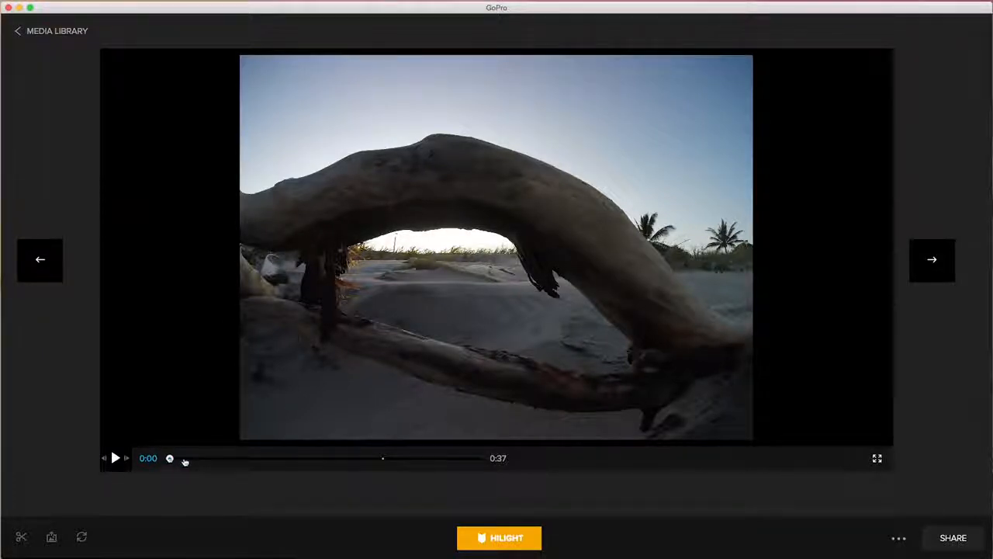
- Skim through the driftwood time-lapse toward its end, then play it
drag(169, 458, 295, 458)
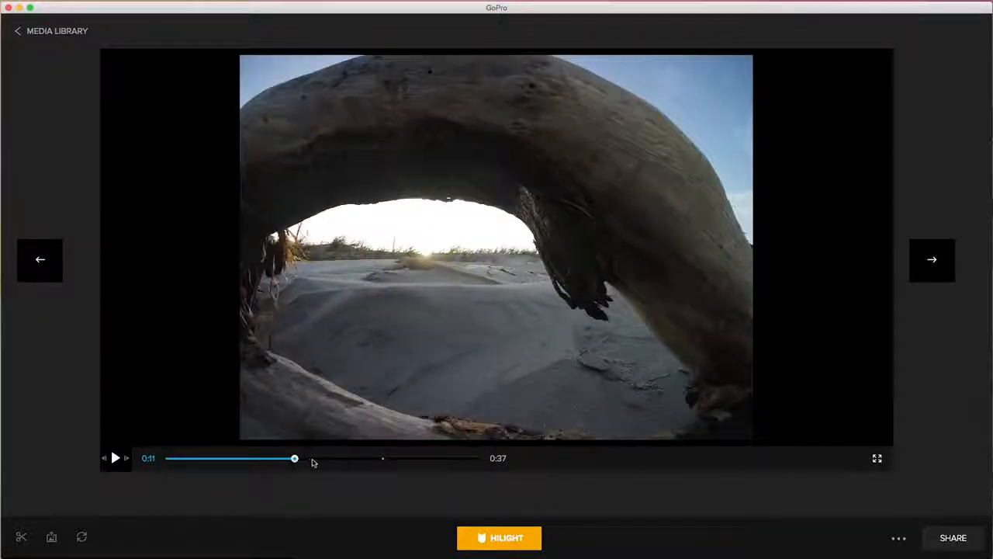
drag(294, 458, 374, 458)
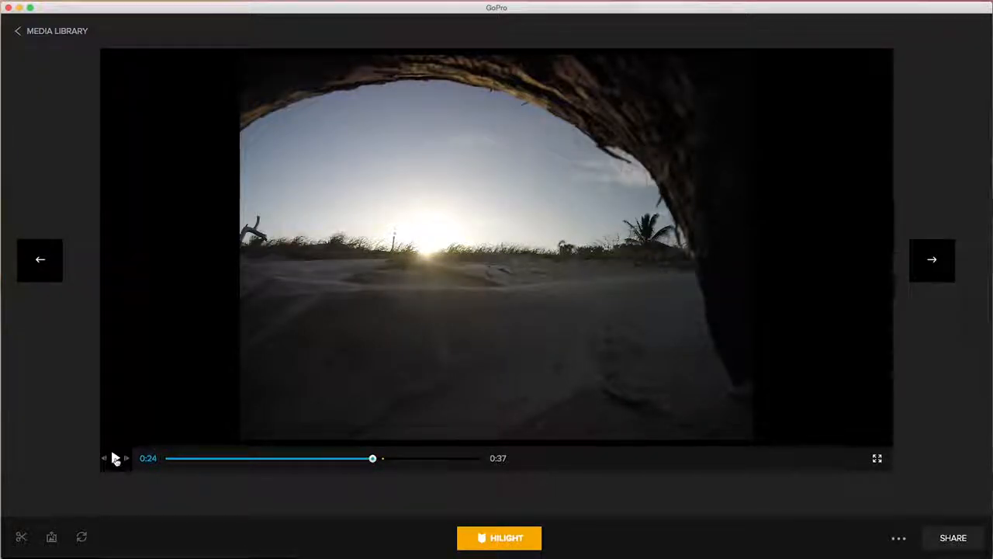
click(116, 458)
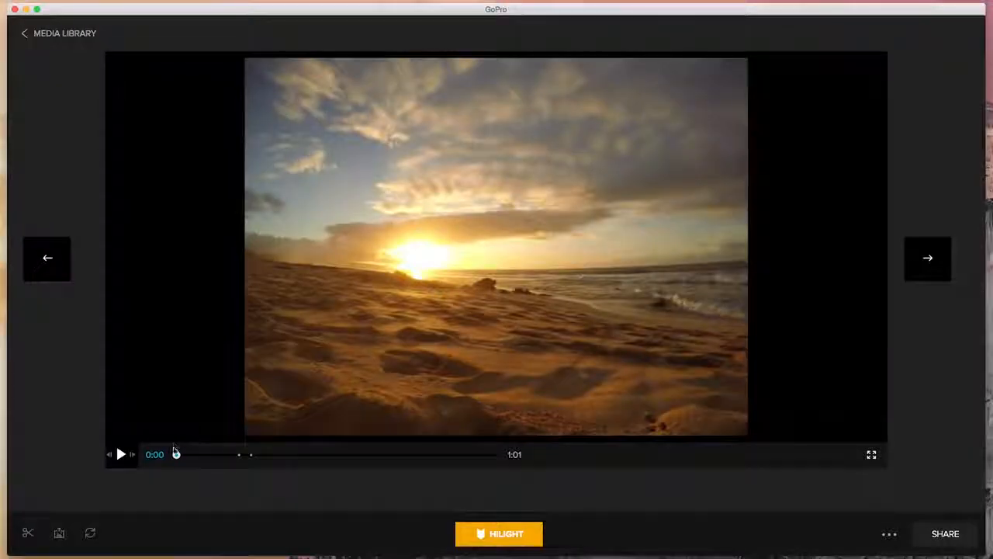
- Skim the sunset beach clip to about 0:20 and play it
drag(177, 454, 284, 454)
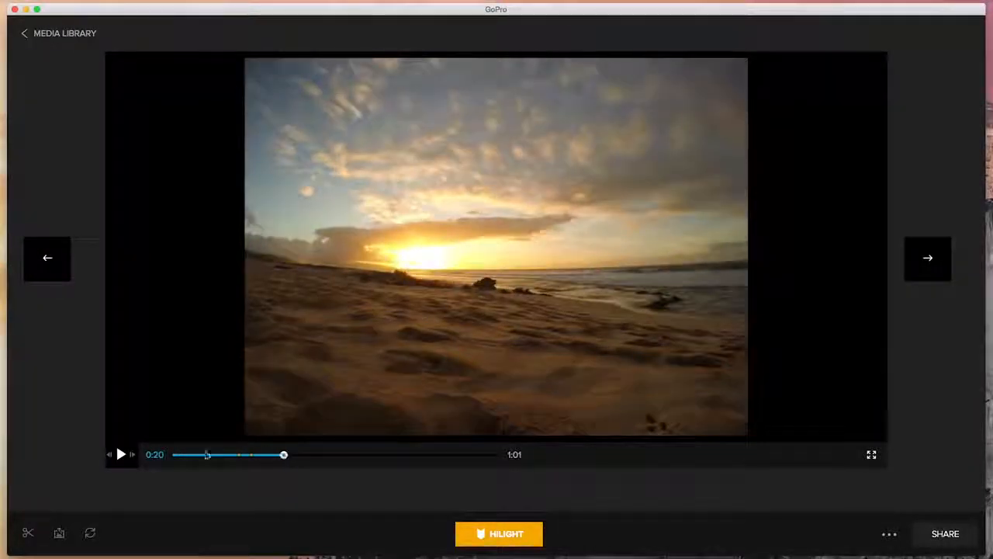
click(121, 454)
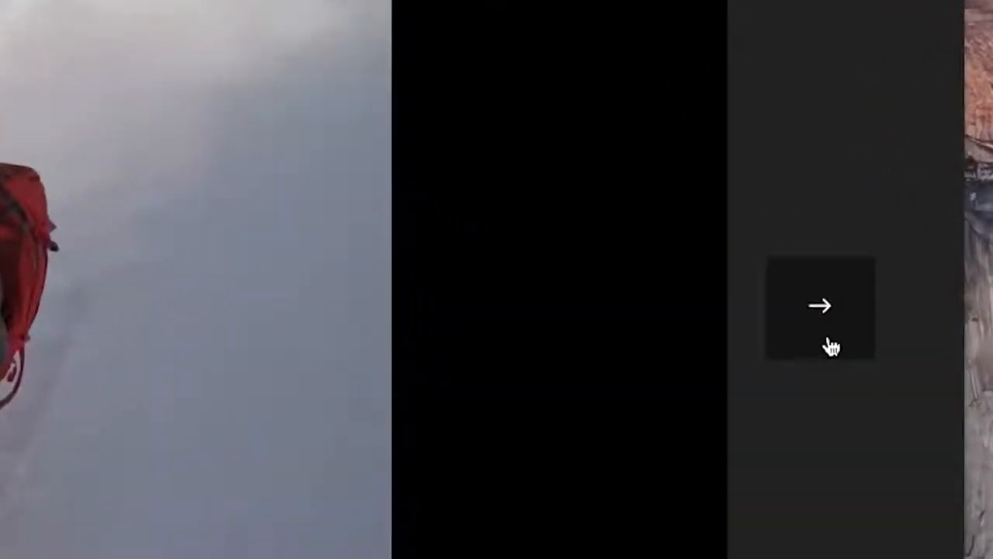
- Page through the next two items, then return to the media library grid
click(818, 305)
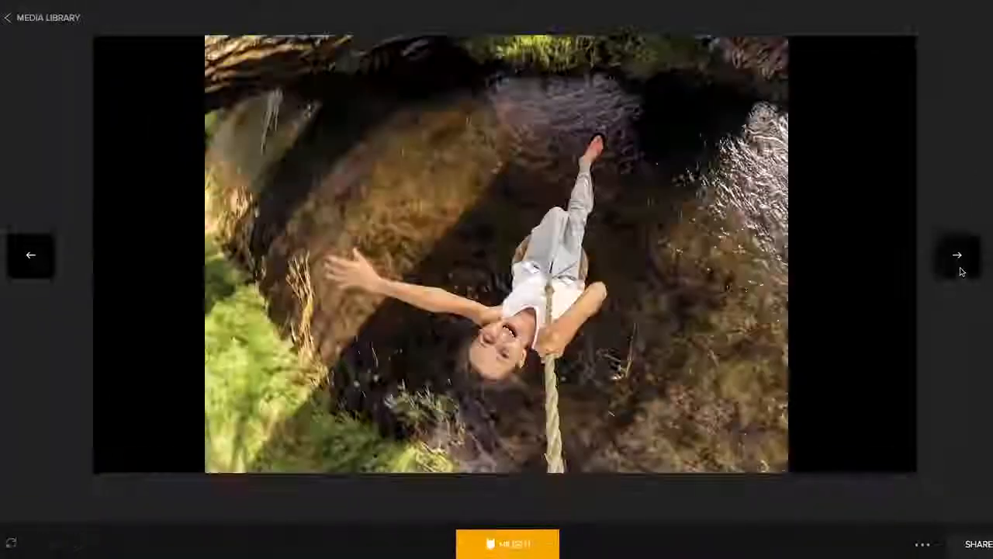
click(955, 259)
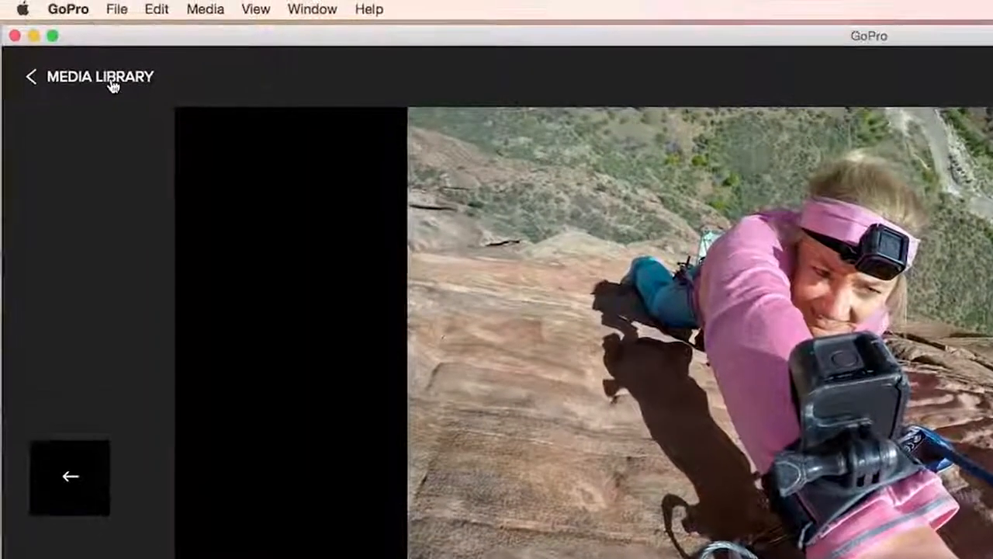
click(31, 76)
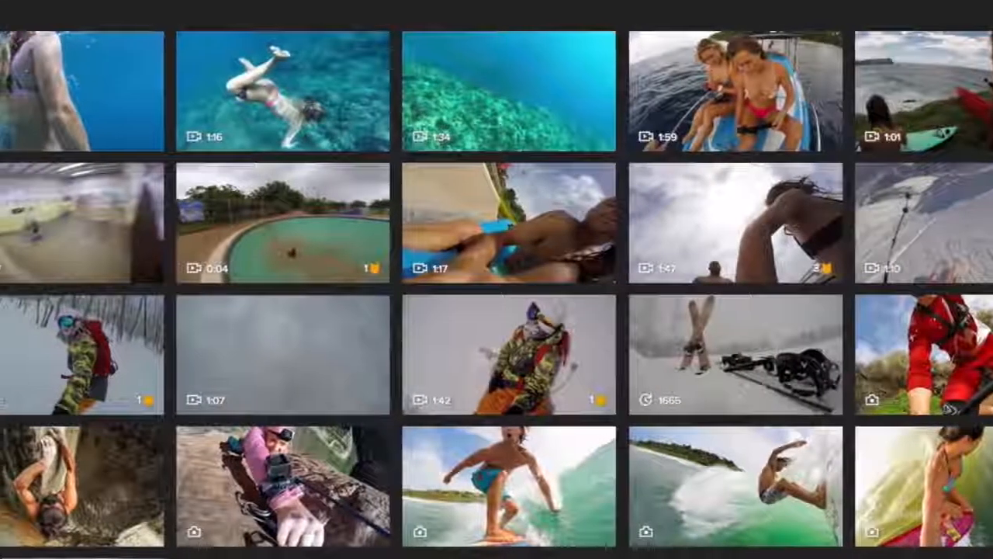